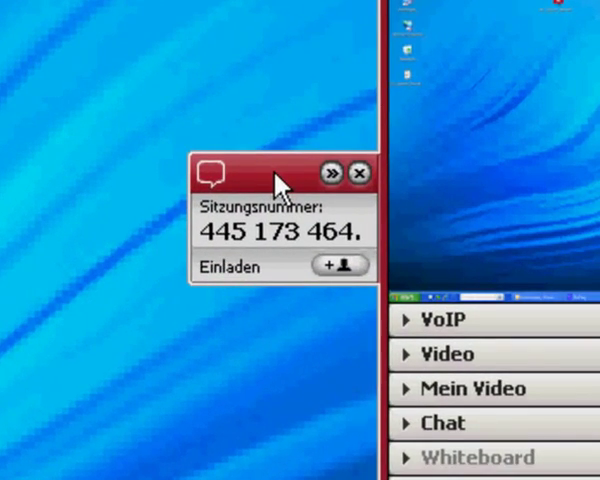
mouse_move(476, 180)
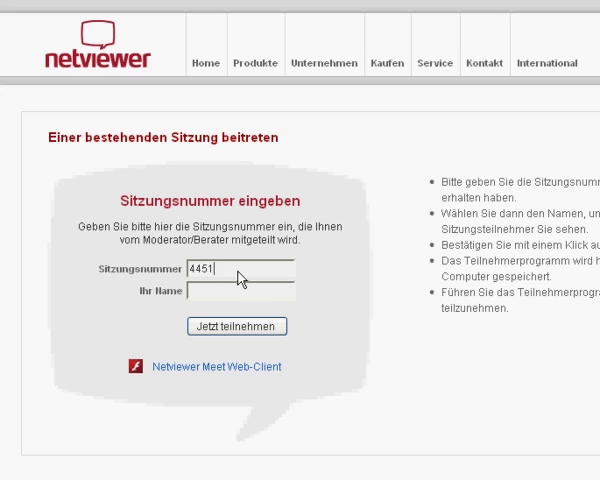
Enter session number 445173464 and participant name Peter, then submit 'Jetzt teilnehmen'
text(73)
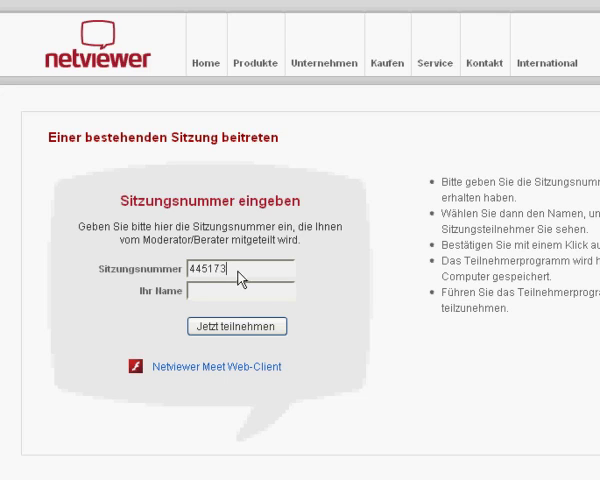
text(464)
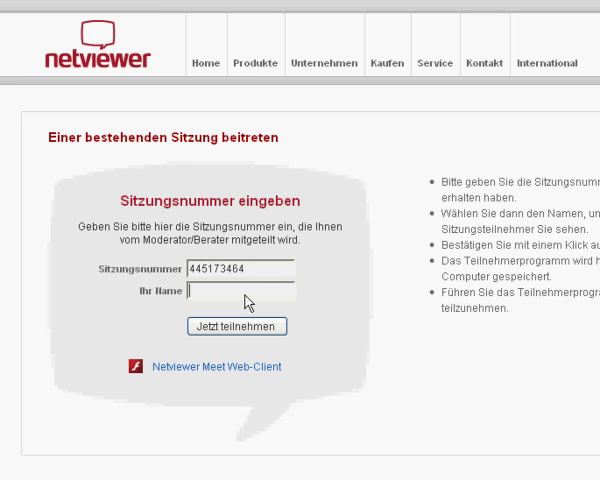
text(Peter)
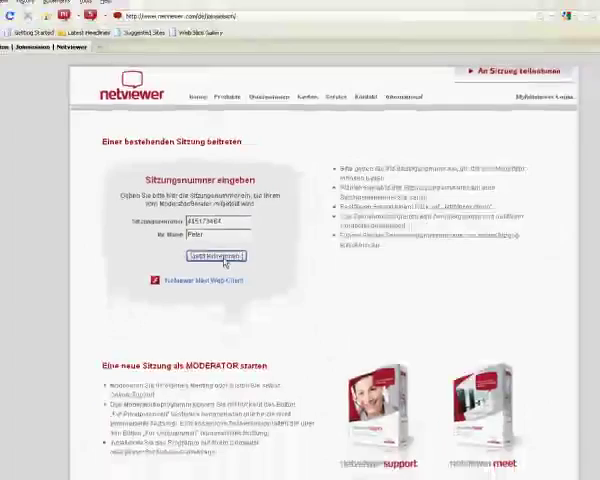
click(212, 256)
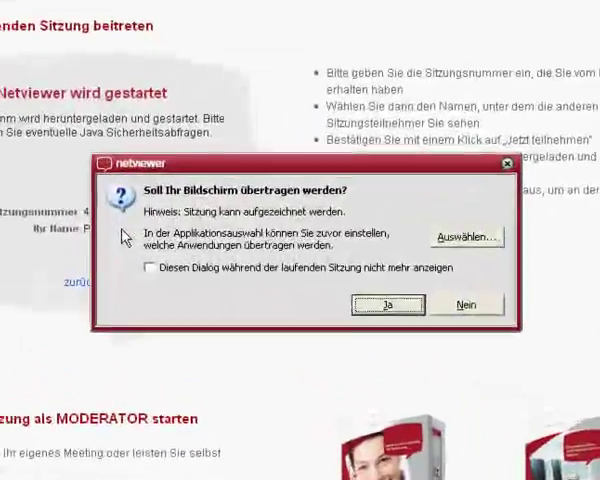
Answer Ja to 'Soll Ihr Bildschirm übertragen werden?' so the screen is transmitted
click(378, 304)
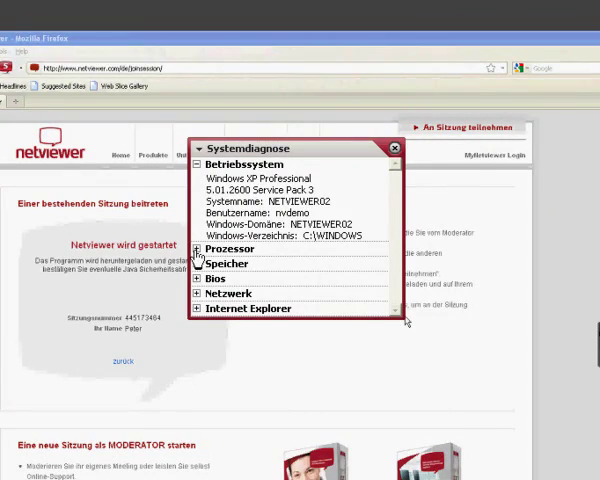
Expand the Prozessor section in Systemdiagnose to show the Intel Core2 Duo CPU details
click(200, 248)
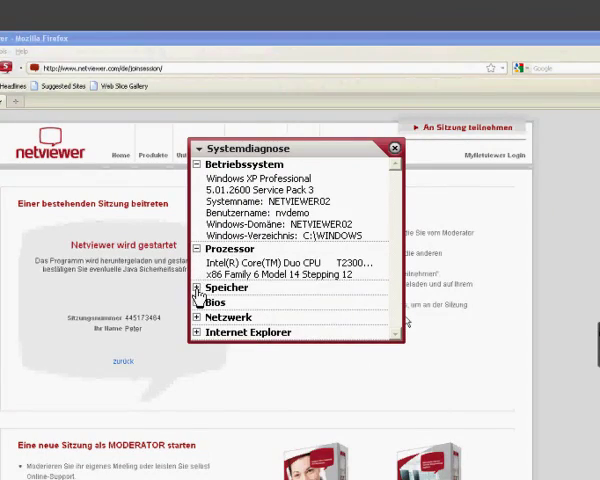